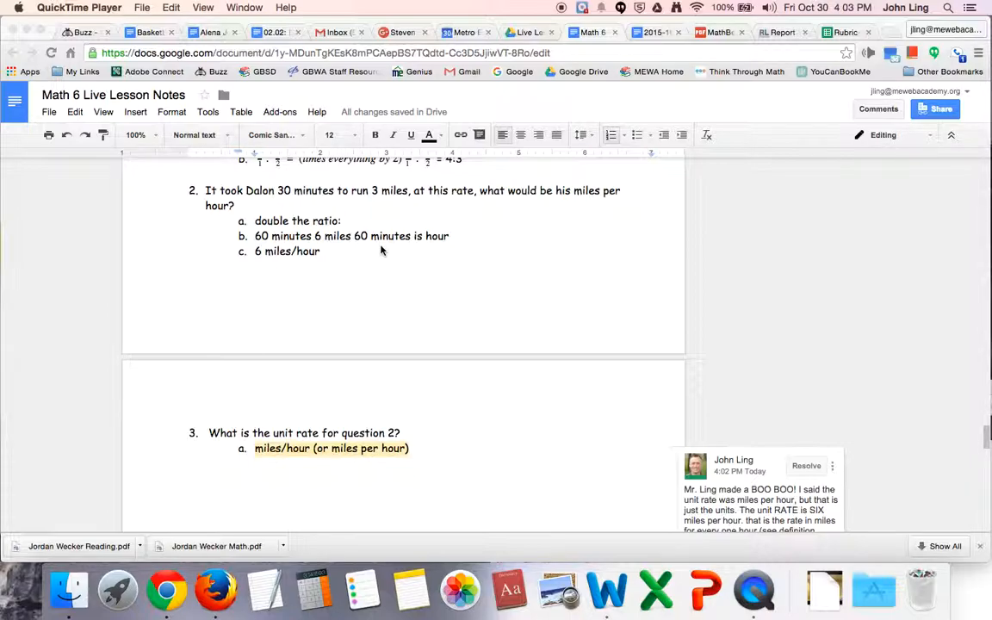
mouse_move(247, 214)
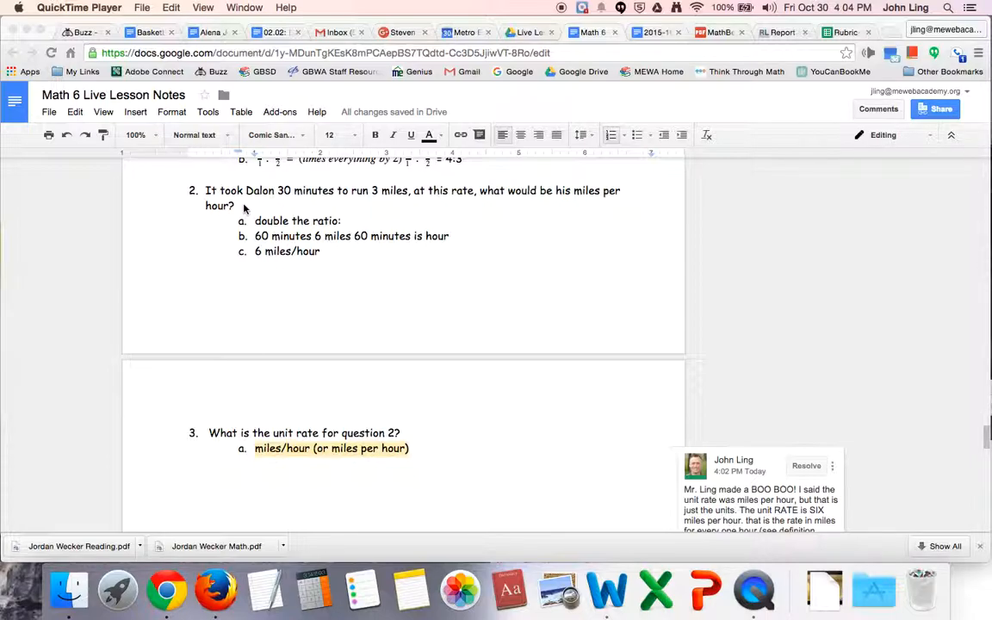
mouse_move(278, 239)
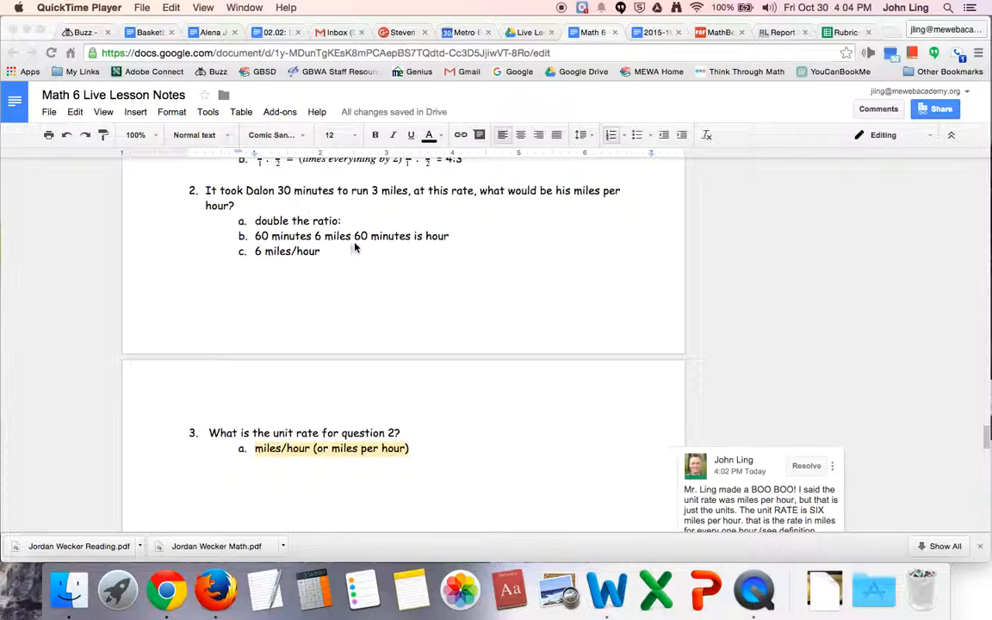
mouse_move(289, 204)
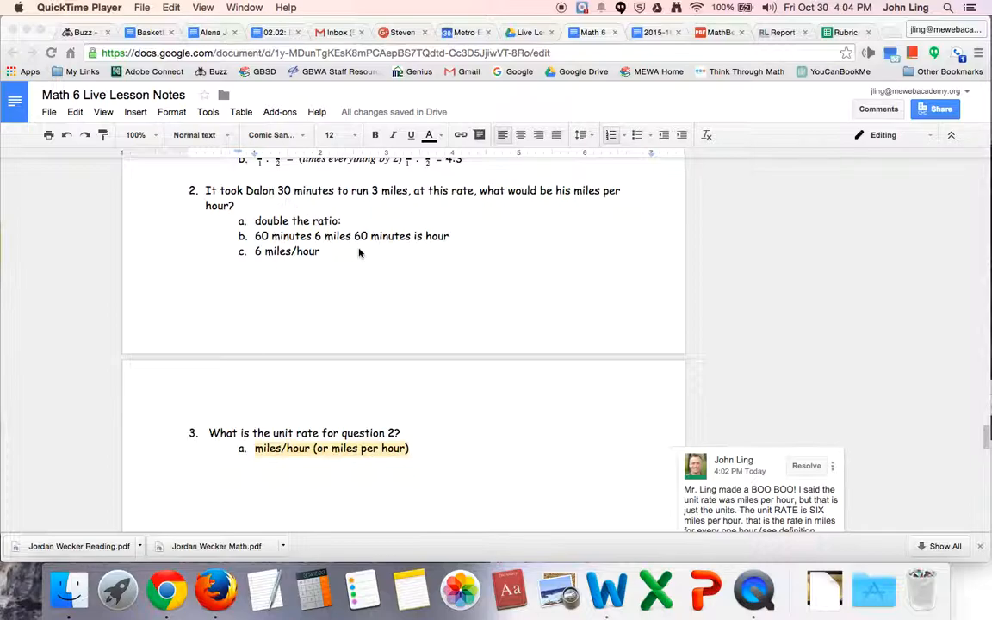
mouse_move(412, 249)
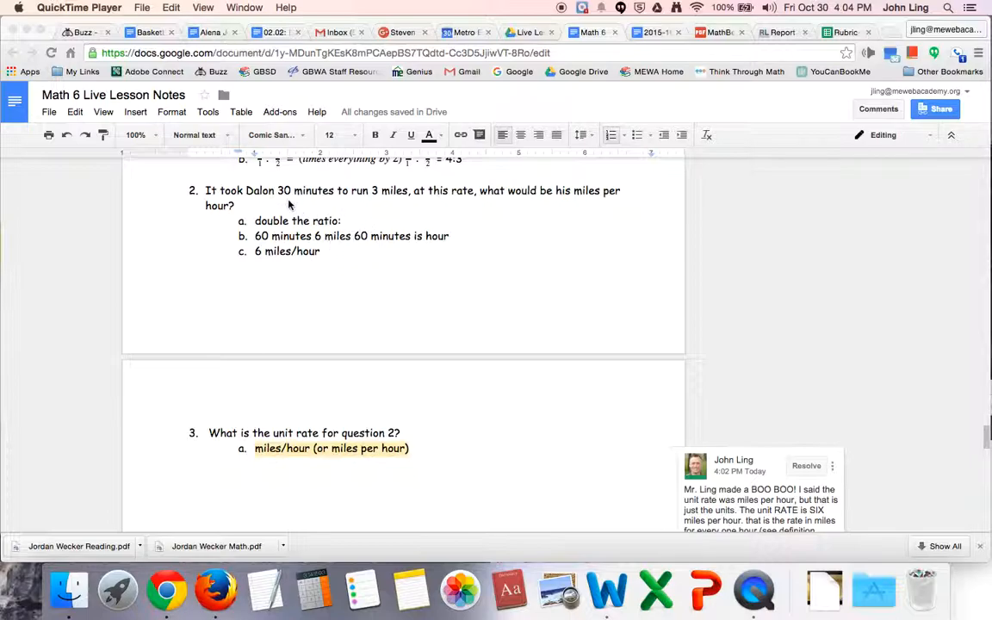
mouse_move(379, 205)
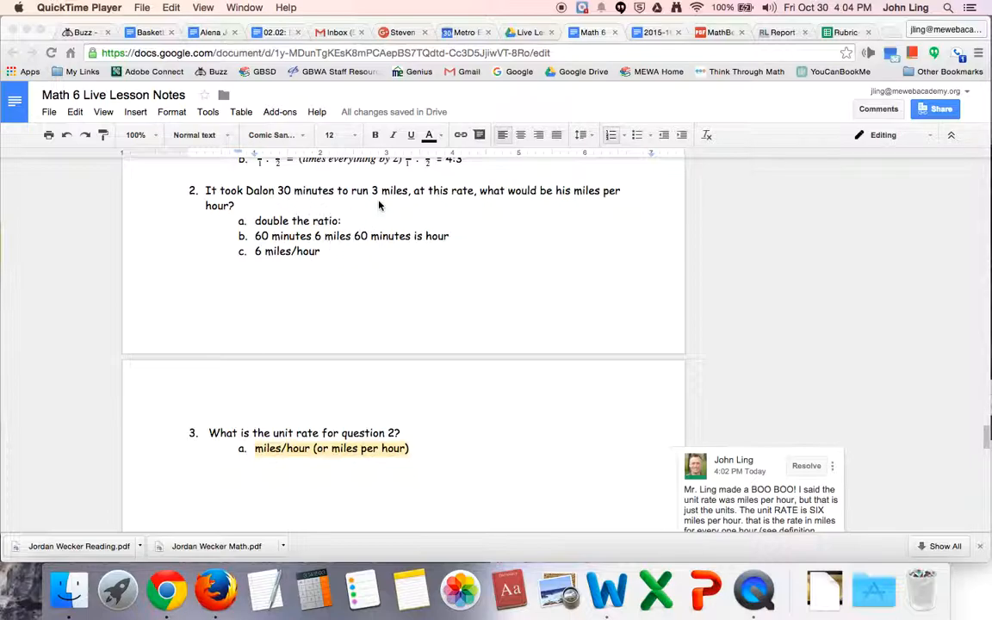
mouse_move(302, 247)
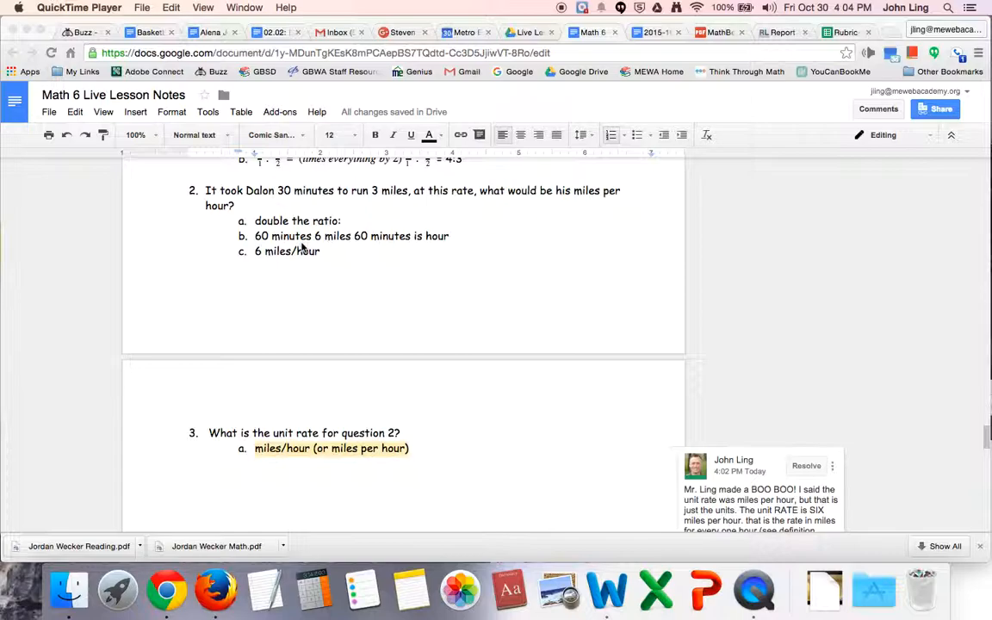
mouse_move(349, 249)
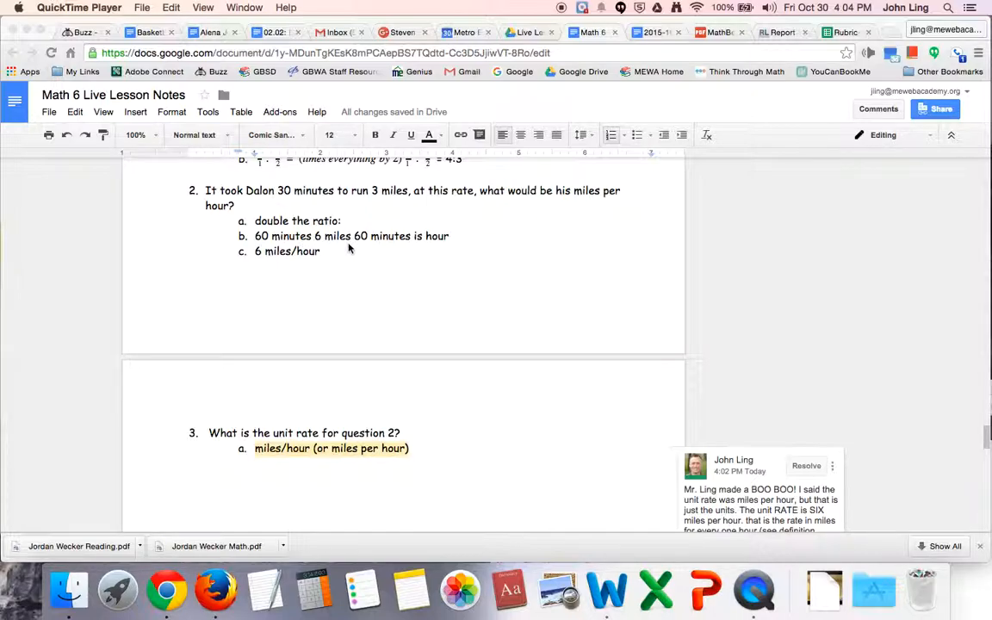
mouse_move(328, 258)
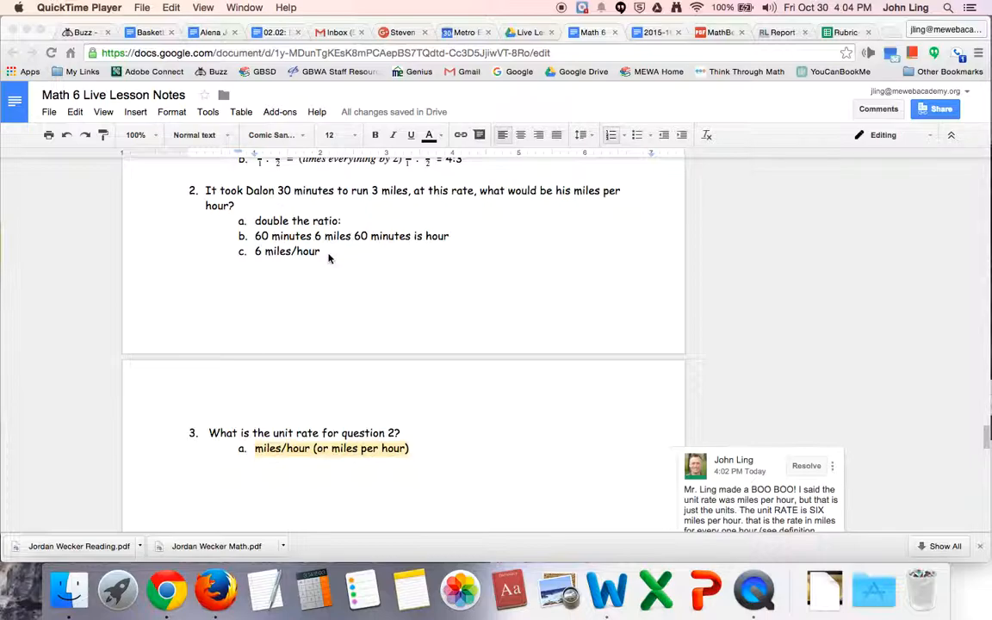
scroll("down", 3)
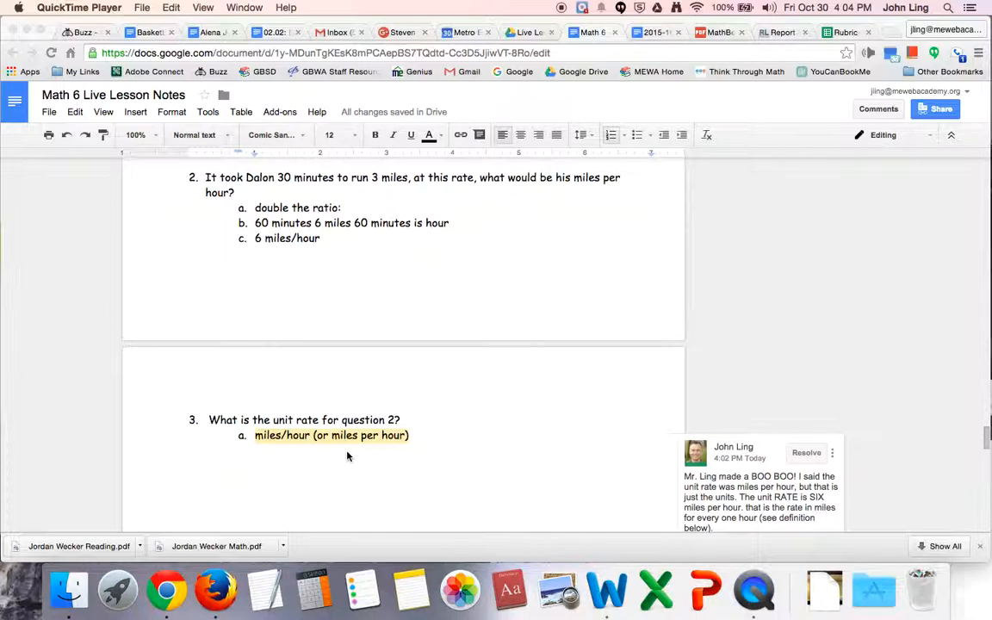
scroll("down", 3)
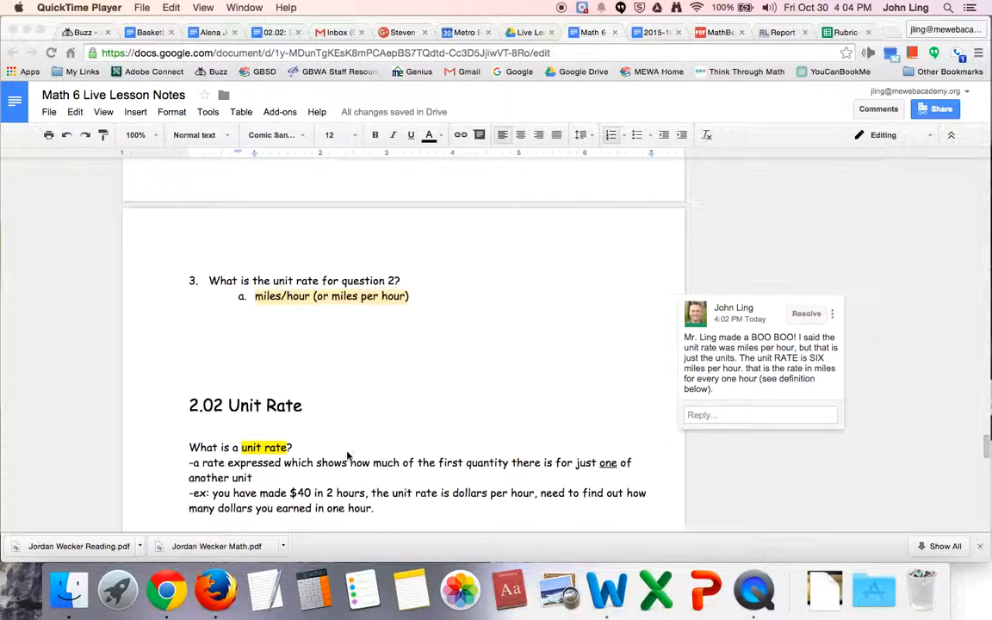
scroll("down", 3)
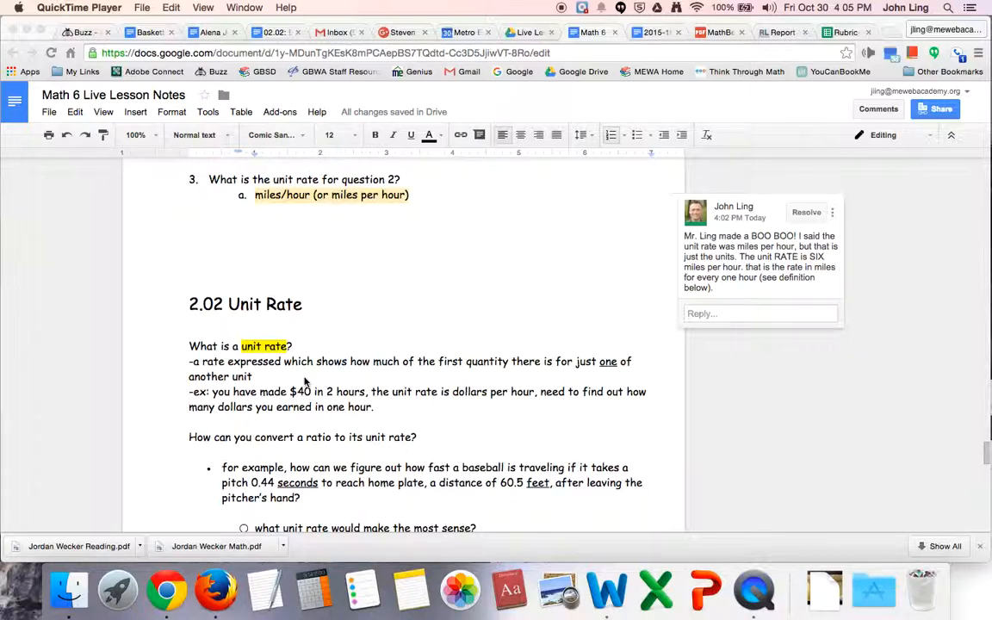
scroll("down", 3)
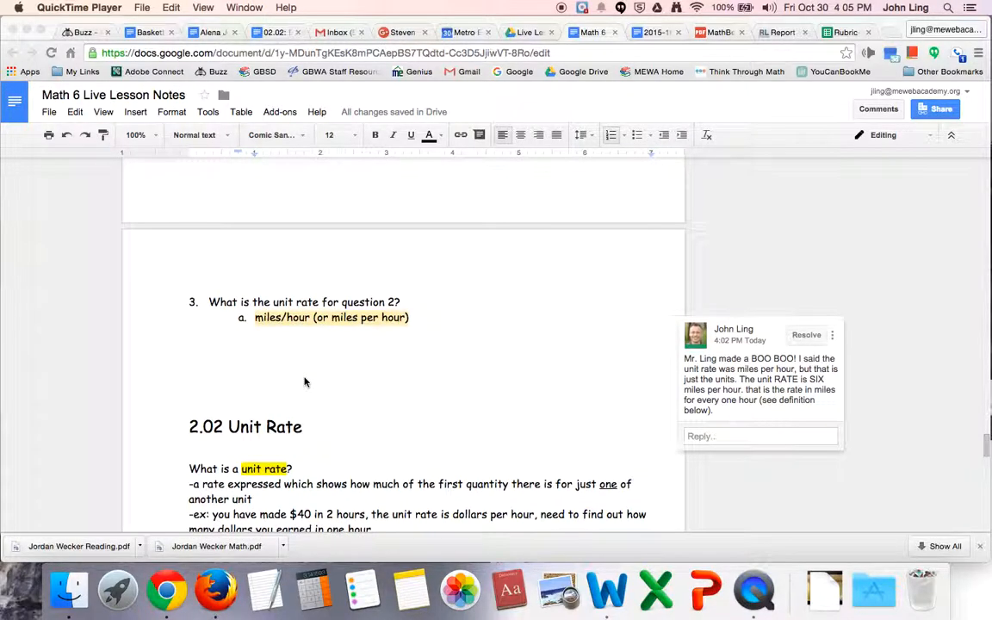
scroll("up", 3)
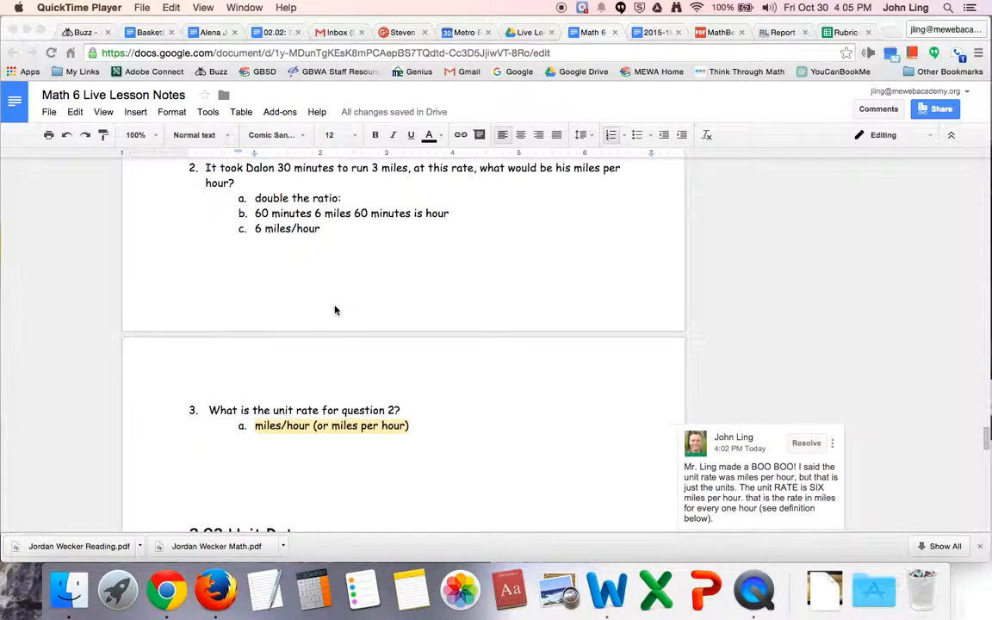
mouse_move(326, 286)
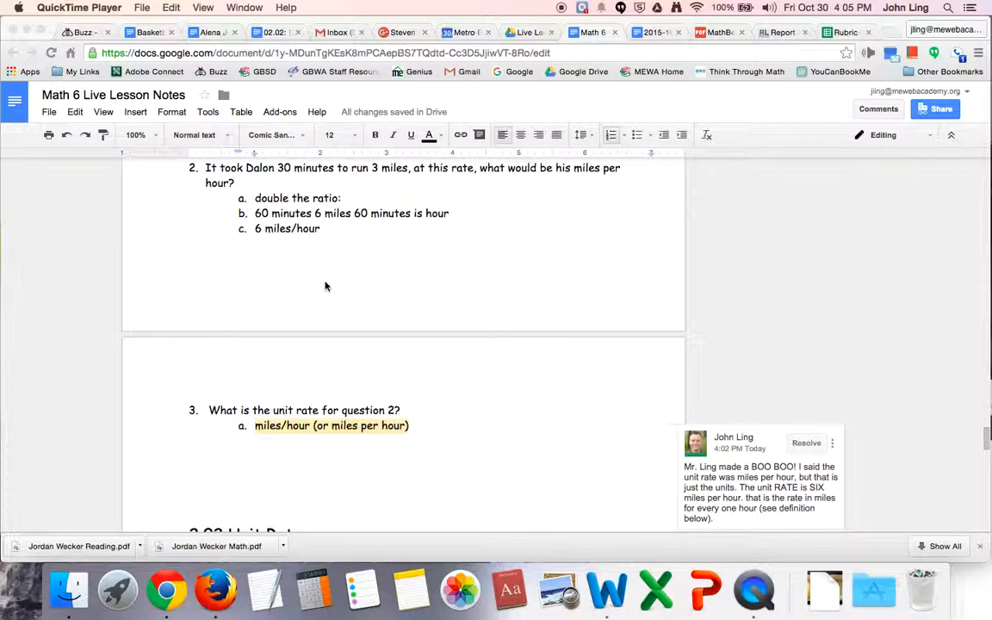
mouse_move(336, 428)
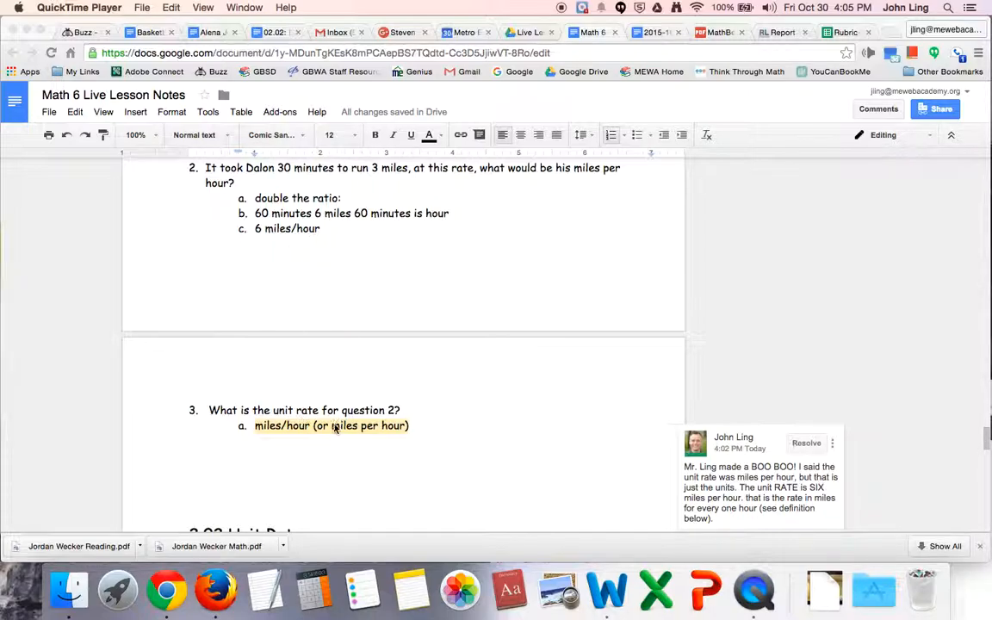
scroll("down", 3)
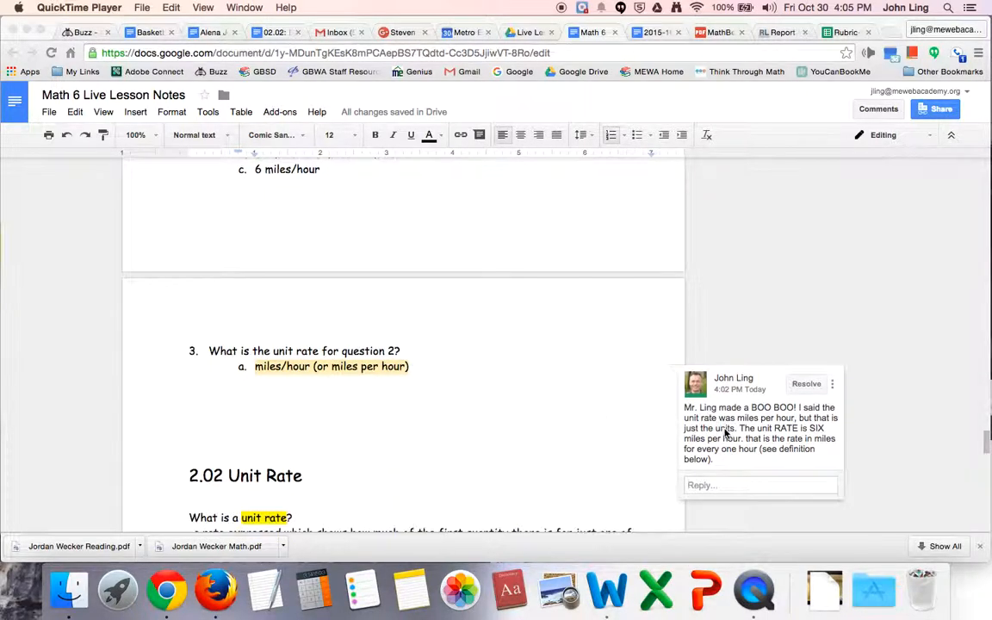
mouse_move(502, 399)
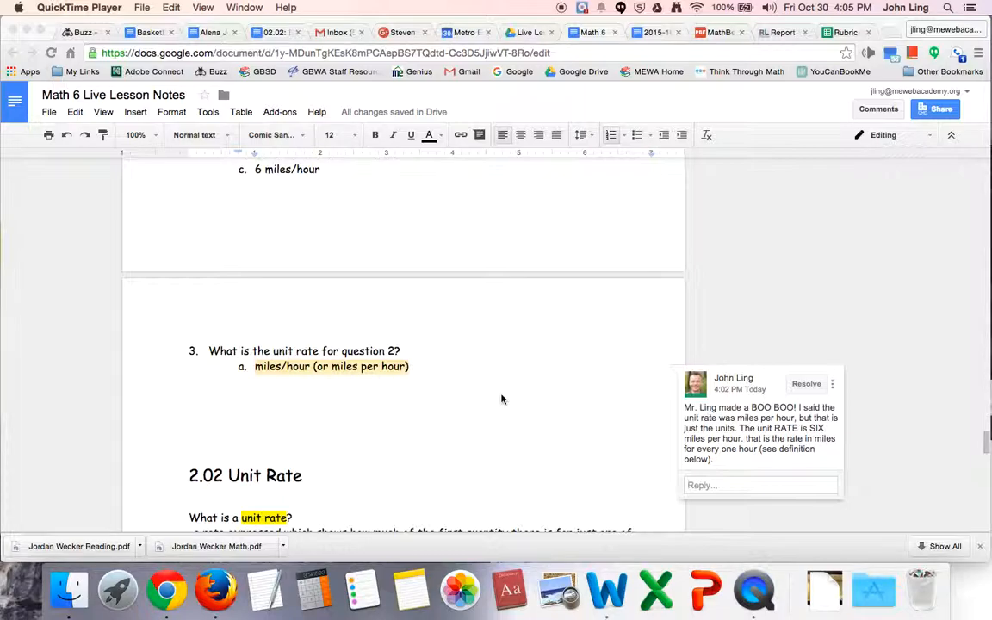
scroll("down", 3)
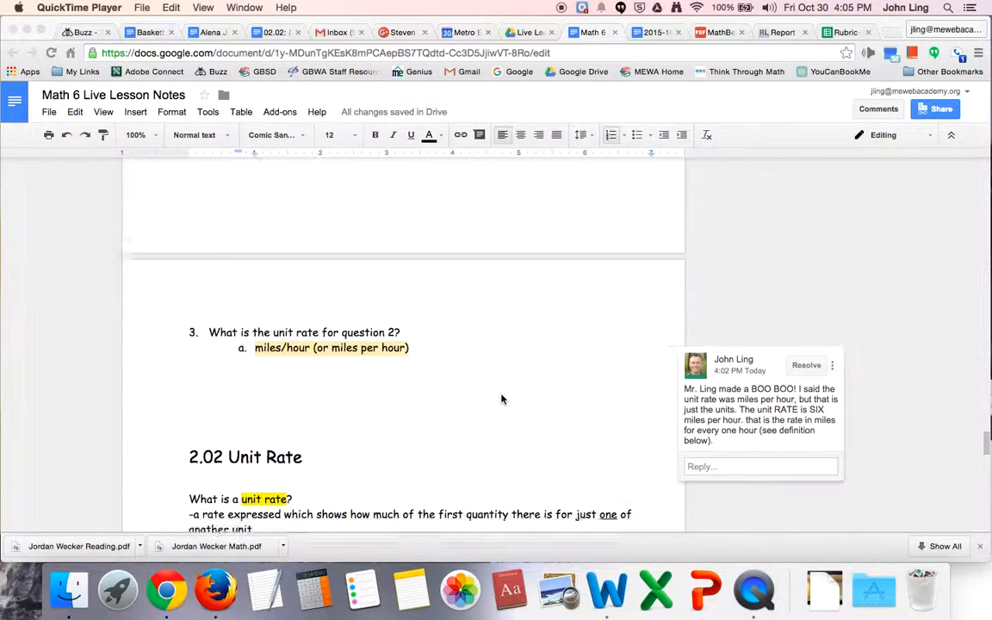
scroll("down", 3)
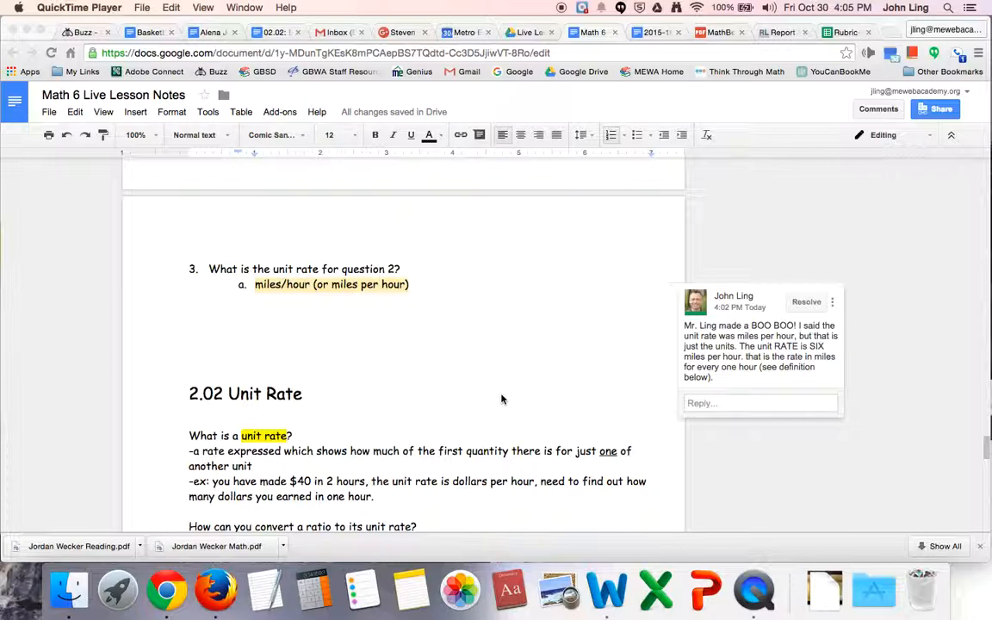
scroll("down", 3)
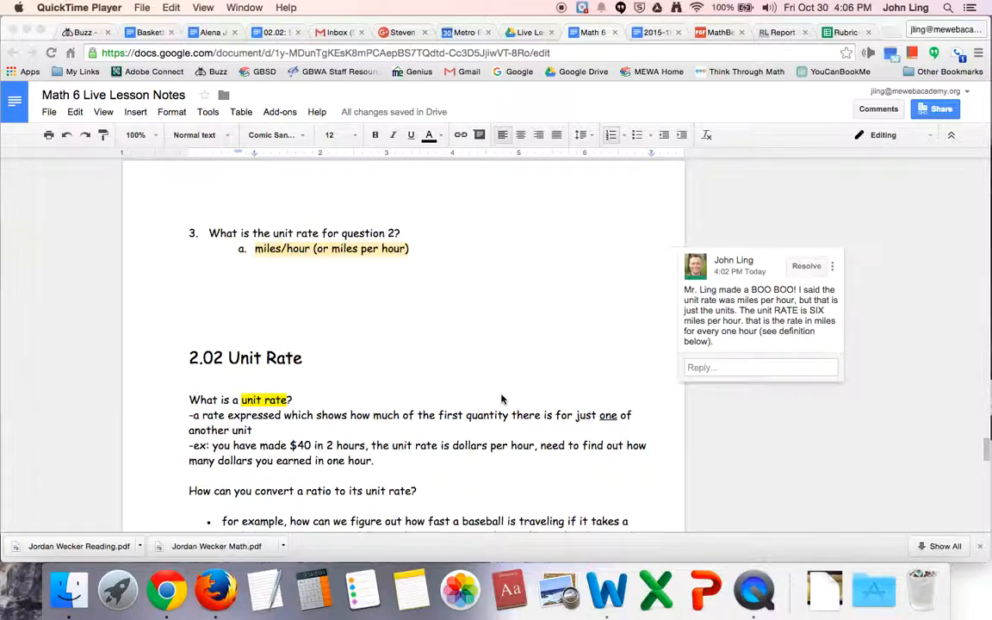
mouse_move(405, 287)
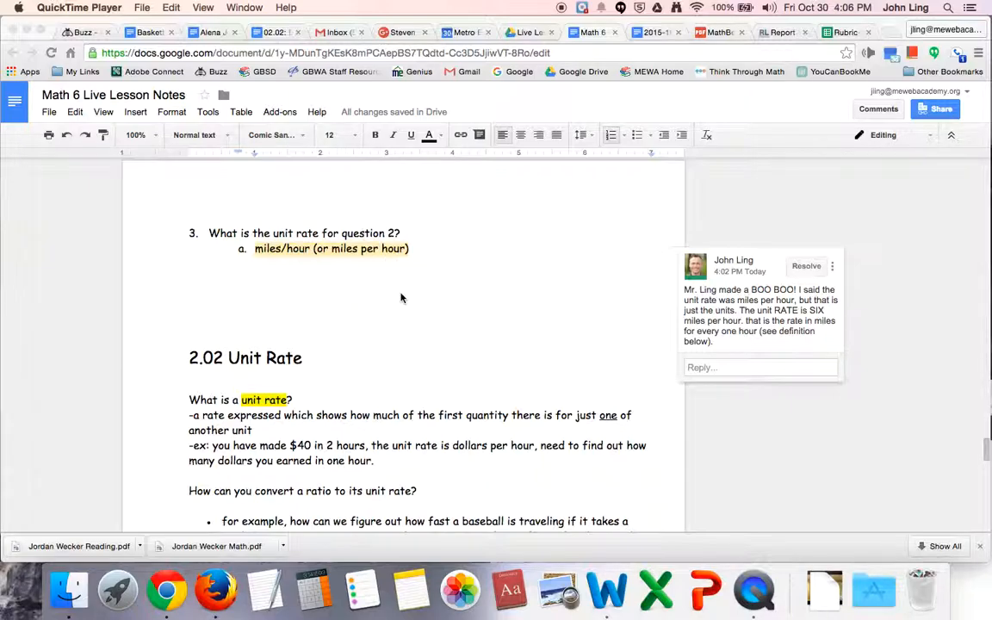
scroll("down", 3)
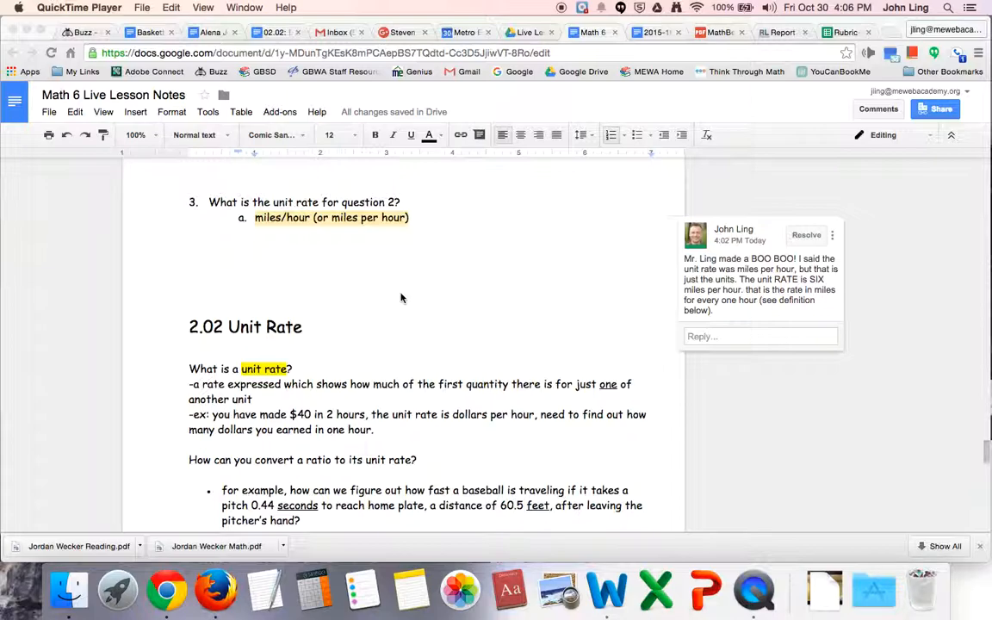
scroll("down", 3)
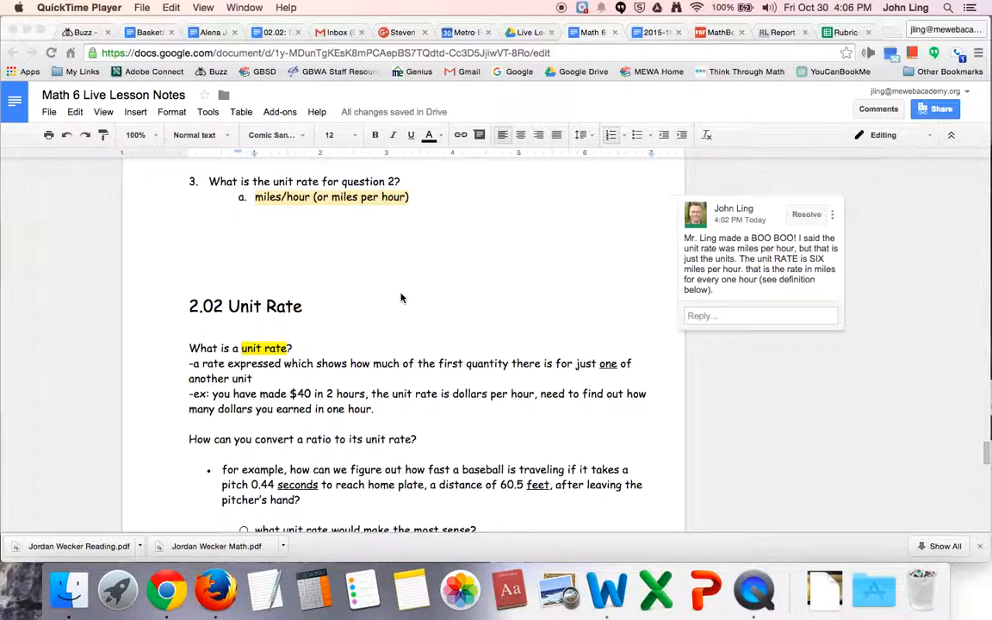